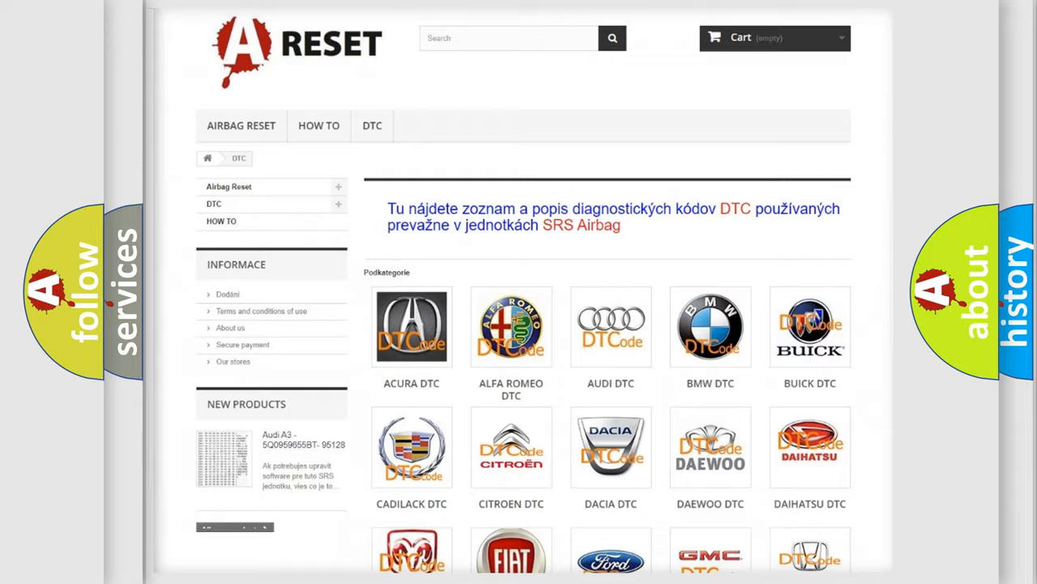
# Step: Open the Scion DTC list and browse to code B100031, VSES Combination Sensor Circuits
pyautogui.scroll(-3)
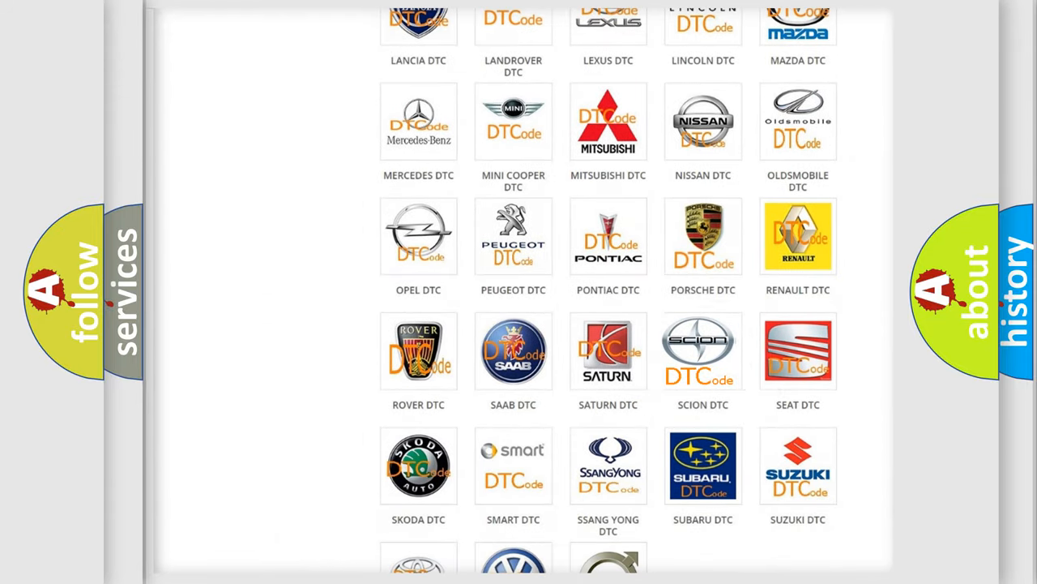
pyautogui.click(702, 351)
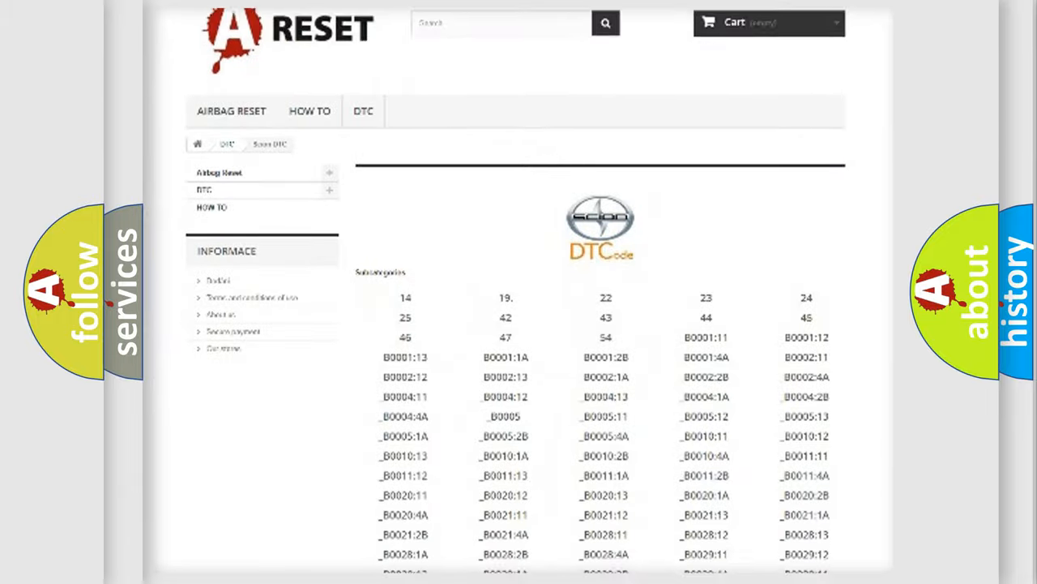
pyautogui.scroll(-3)
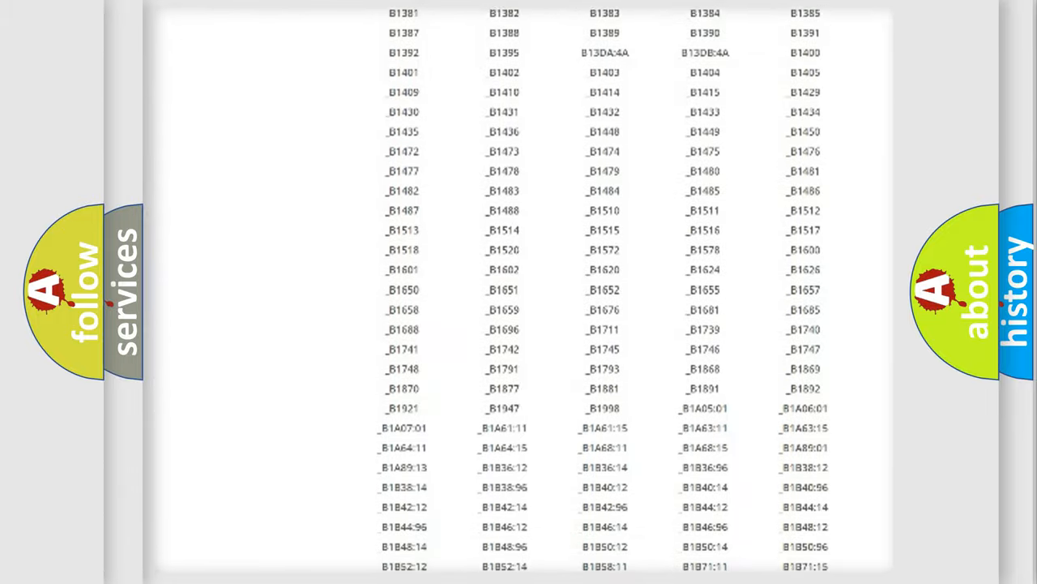
pyautogui.scroll(3)
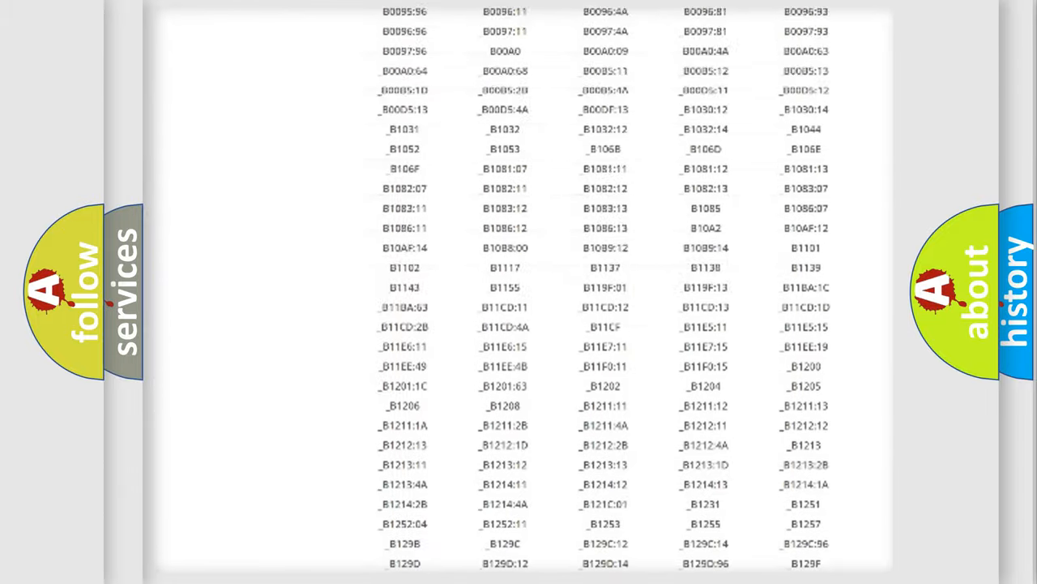
pyautogui.scroll(3)
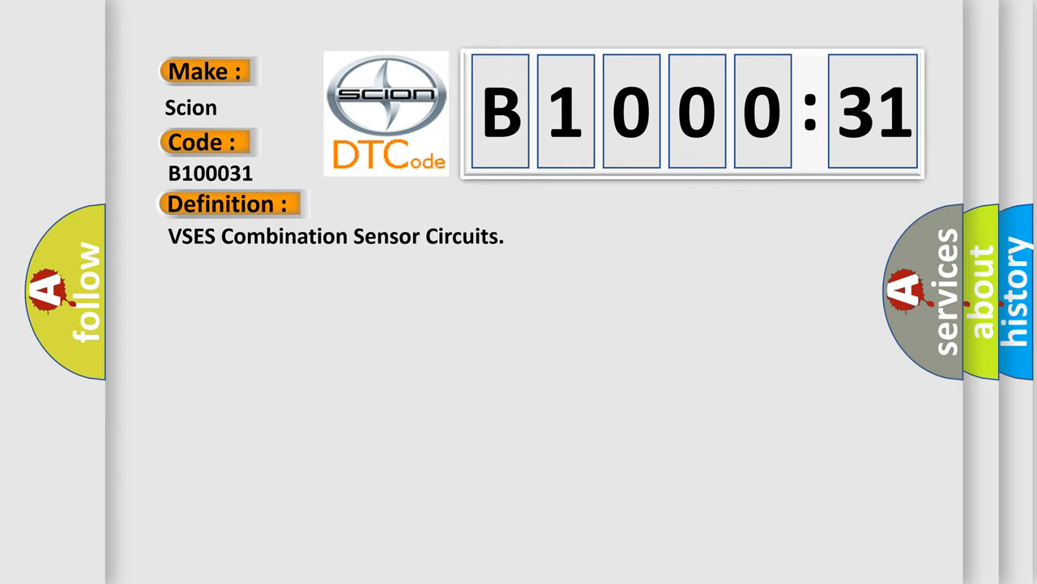
# Step: Reveal the B1000:31 description: ignition ON with ignition voltage above 8 volts
pyautogui.click(422, 203)
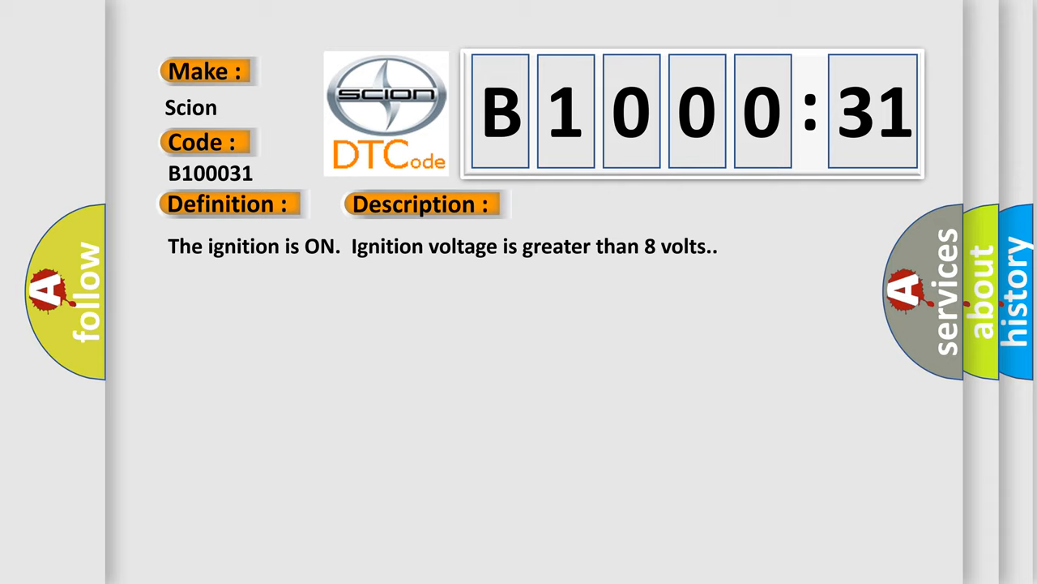